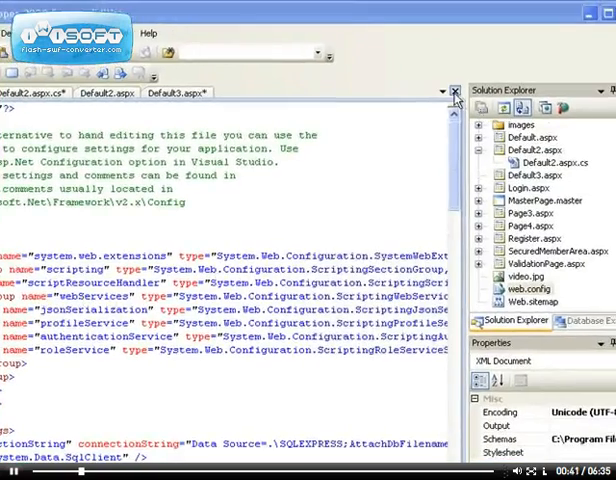
Close the web.config file, bringing up the save-changes prompt.
click(456, 92)
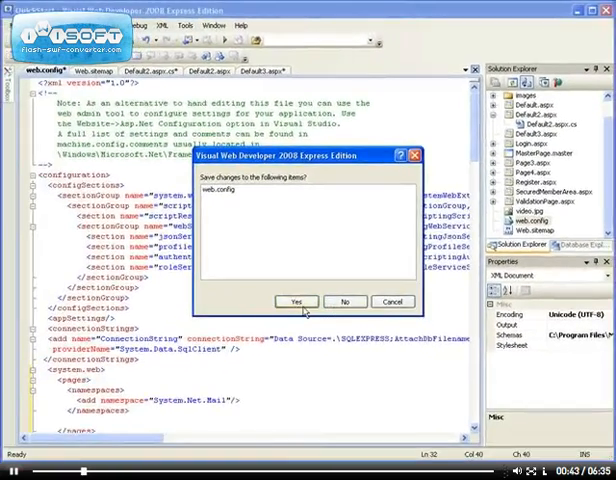
Answer the save prompt, scroll through the Web.sitemap nodes (Home, Page 2, Register, Login), then close it.
click(296, 302)
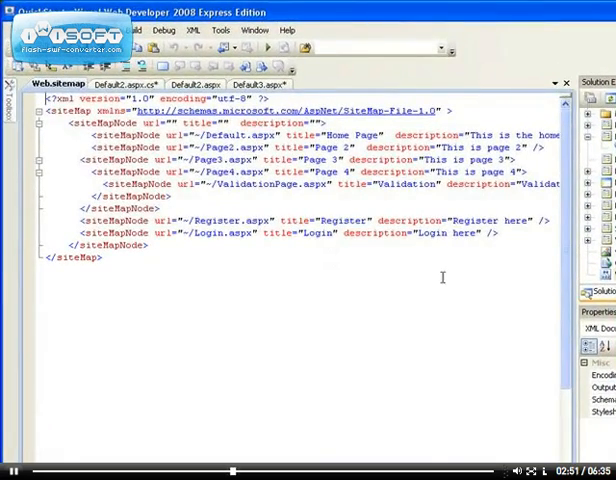
scroll(down, 3)
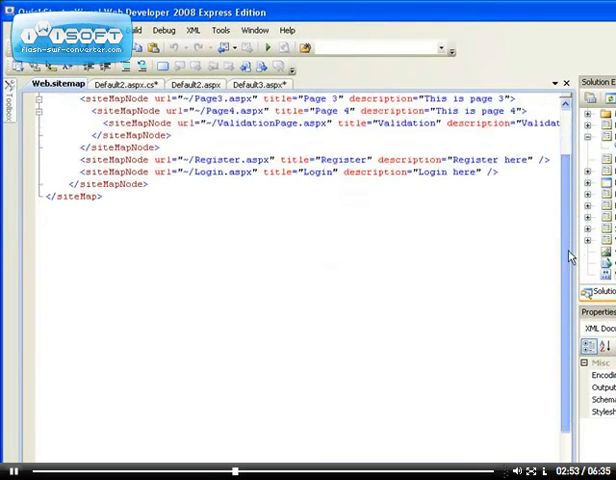
scroll(up, 3)
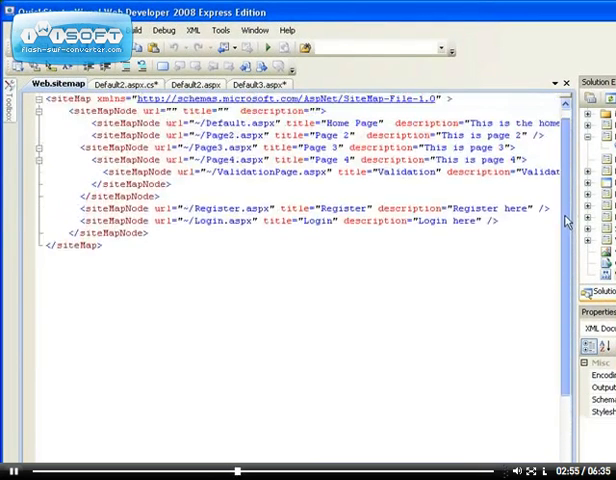
scroll(up, 3)
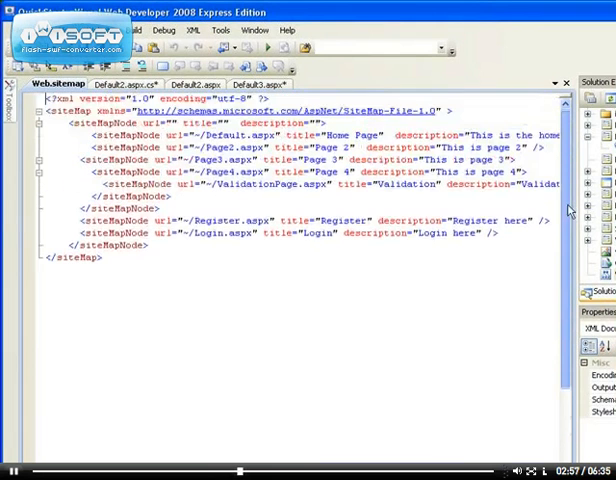
scroll(down, 3)
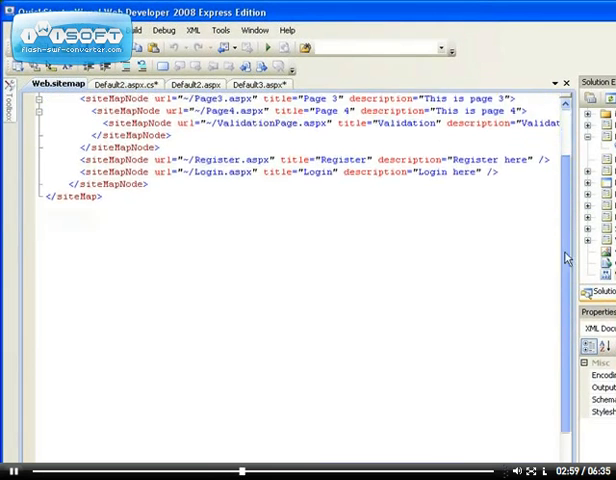
scroll(up, 3)
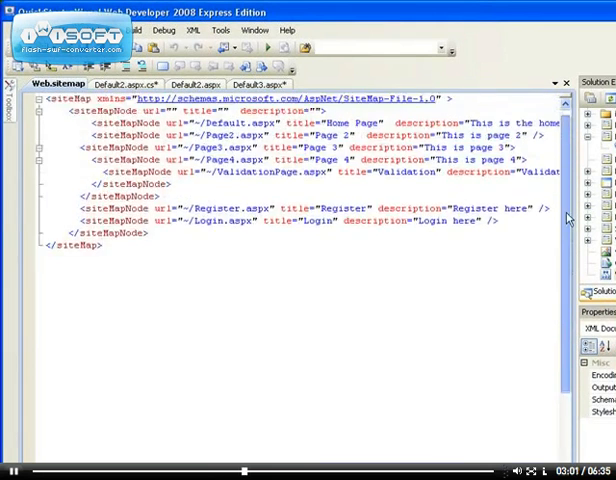
scroll(up, 3)
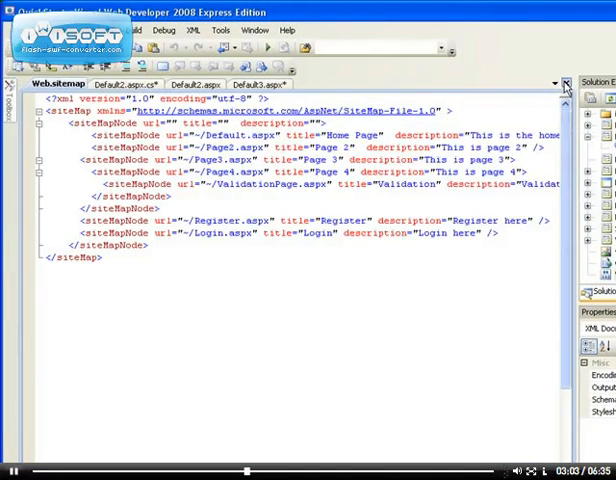
click(64, 84)
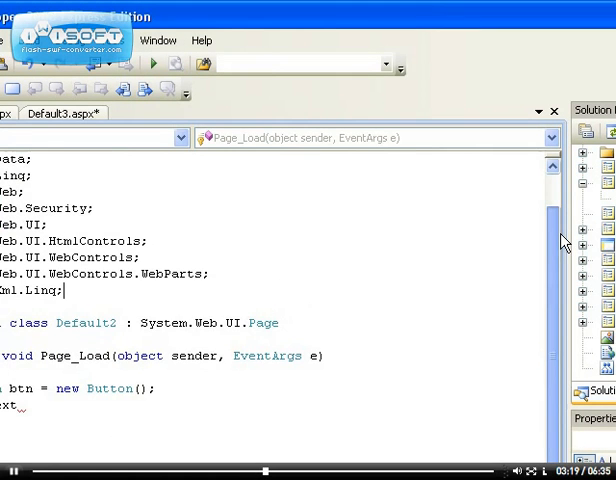
Scroll up to view the Page_Load code that creates a new Button.
scroll(up, 3)
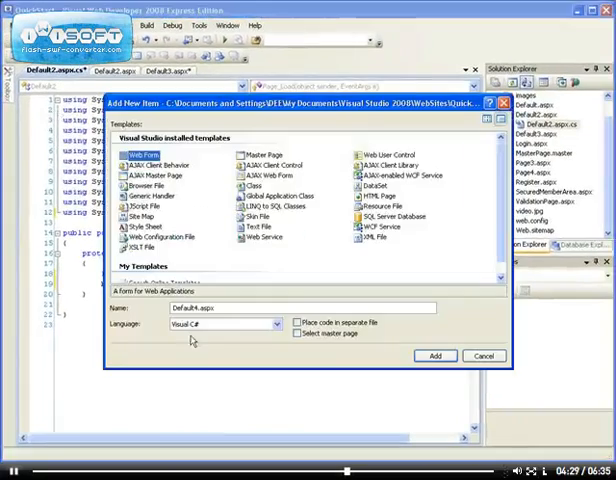
Cancel the Add New Item dialog, returning to the Default2.aspx.cs Page_Load code.
click(278, 324)
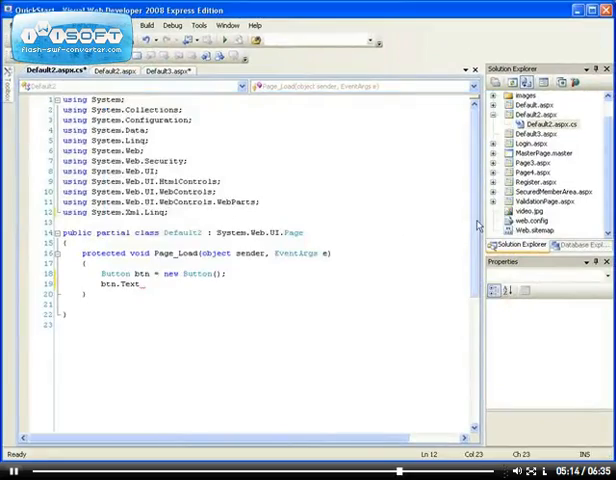
scroll(down, 3)
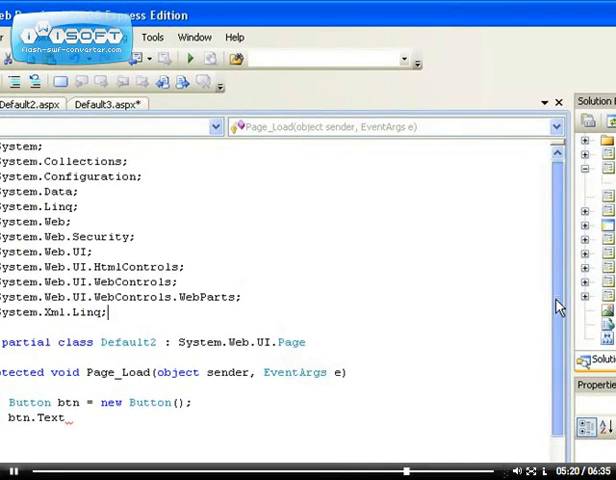
scroll(down, 3)
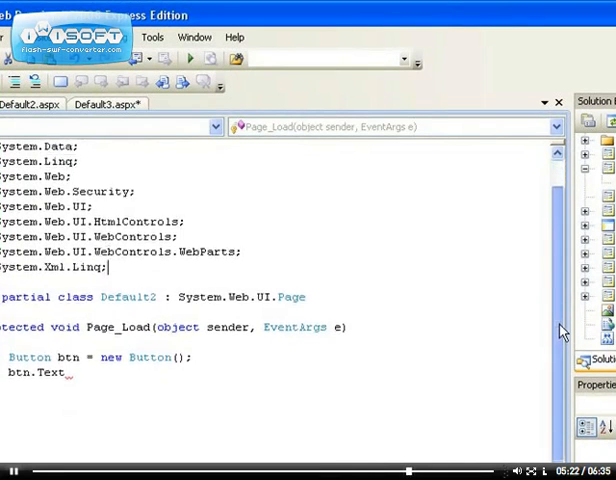
scroll(up, 3)
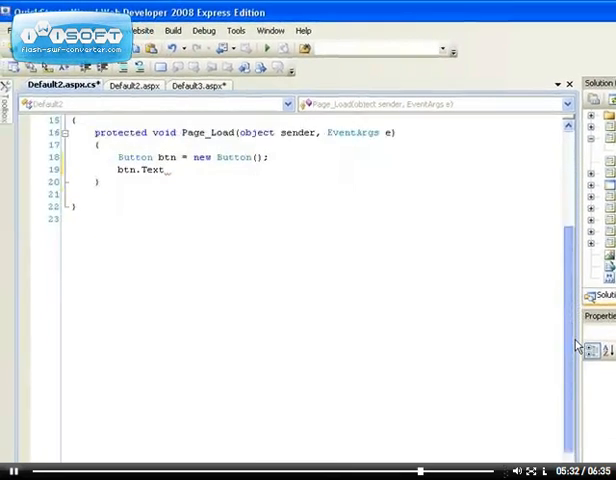
scroll(up, 3)
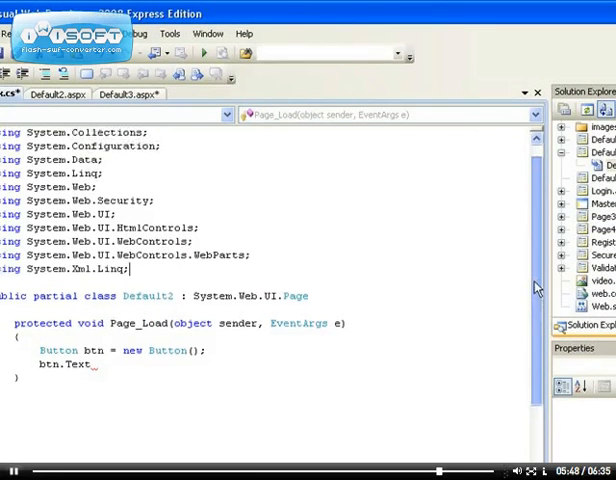
scroll(up, 3)
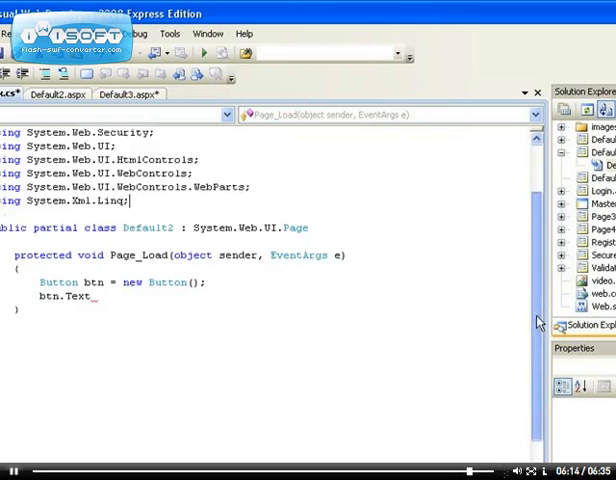
scroll(up, 3)
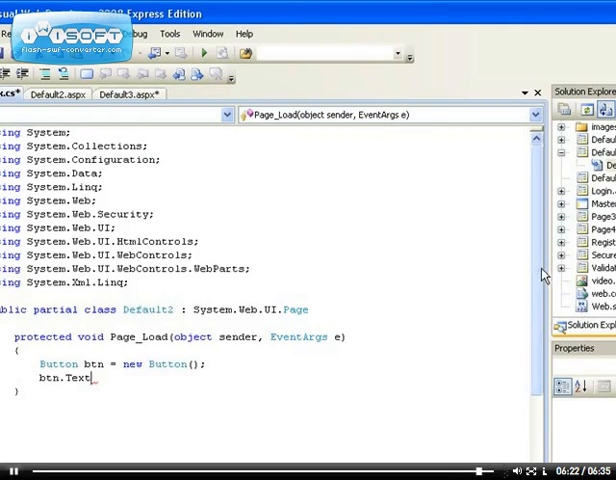
scroll(down, 3)
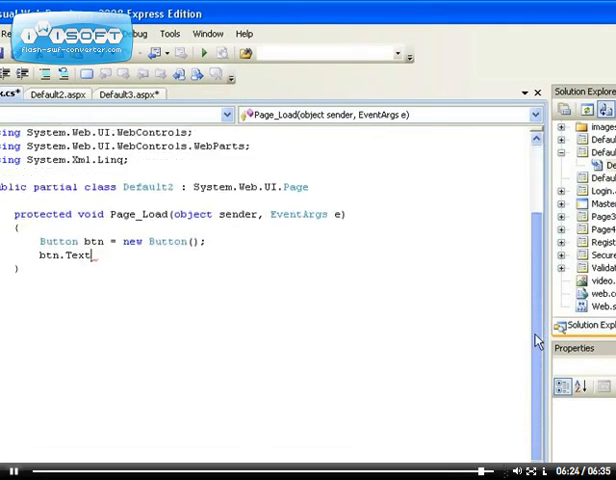
scroll(up, 3)
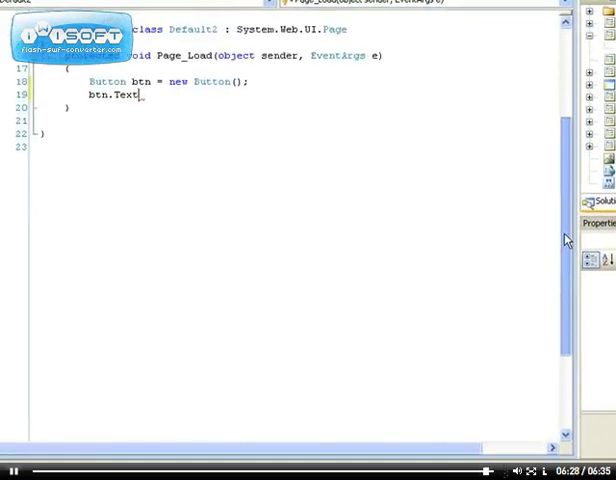
scroll(up, 3)
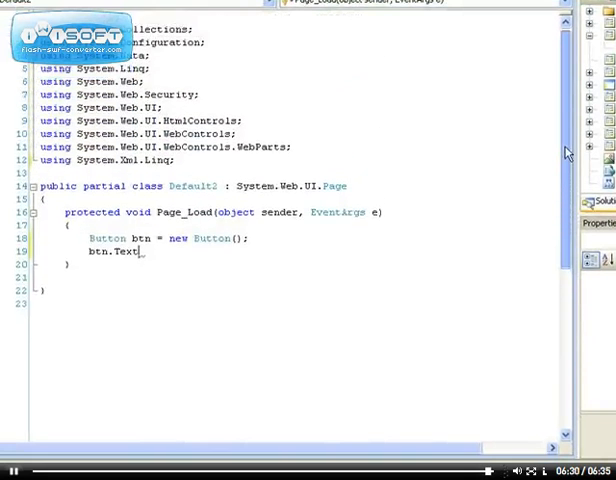
scroll(up, 3)
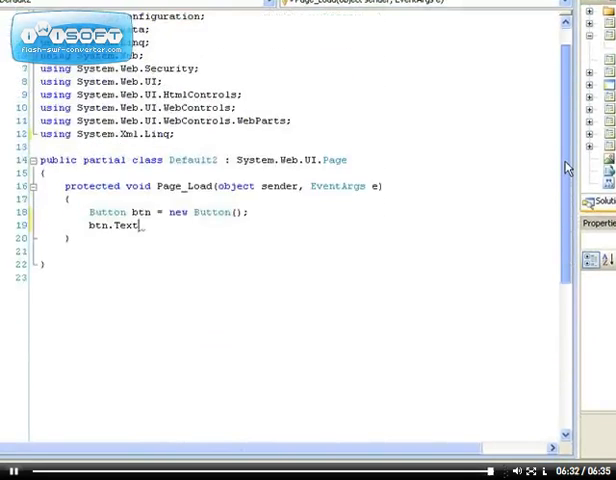